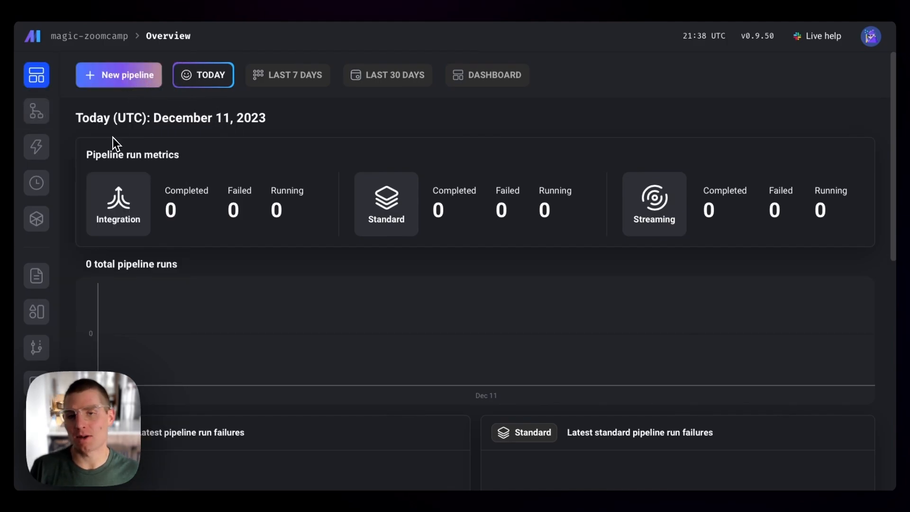
# Go to Pipelines from the Overview to reach example_pipeline's Triggers page.
pyautogui.click(36, 111)
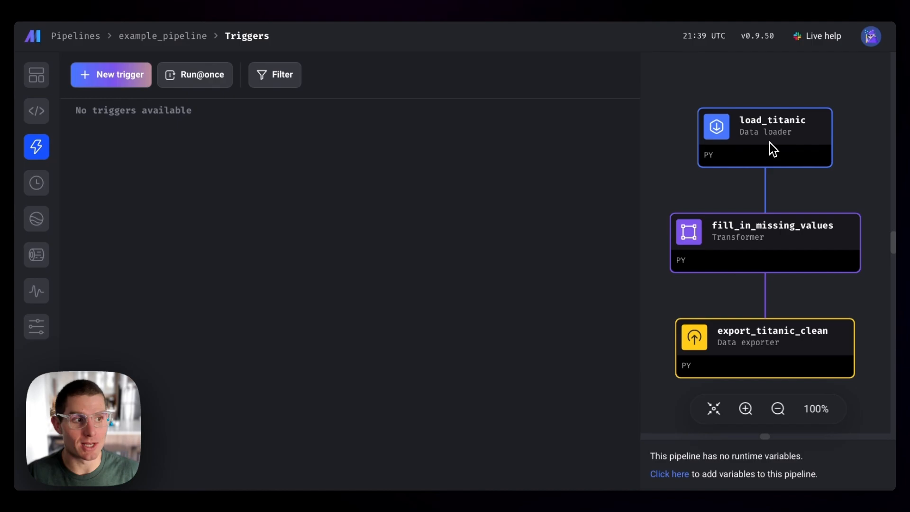
pyautogui.moveTo(394, 175)
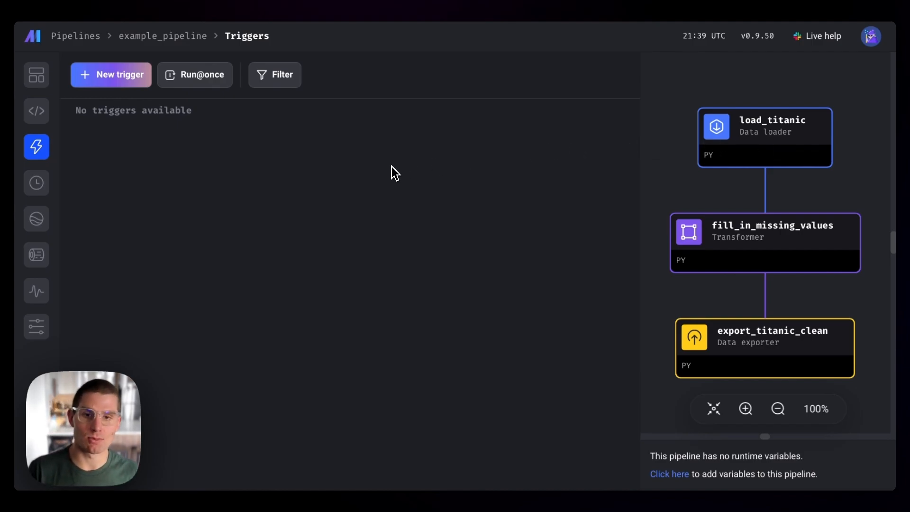
# Switch example_pipeline into the code editor and browse the project file tree, folding the charts folder.
pyautogui.click(36, 145)
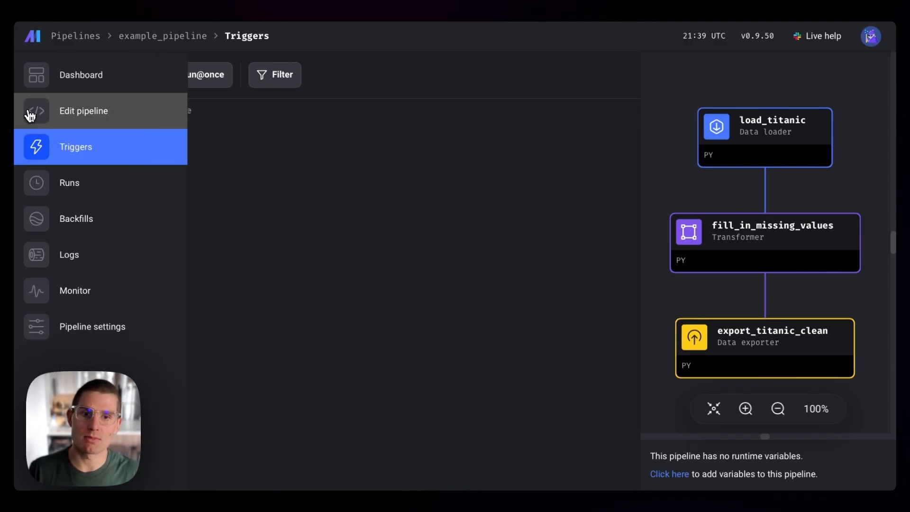
pyautogui.click(83, 111)
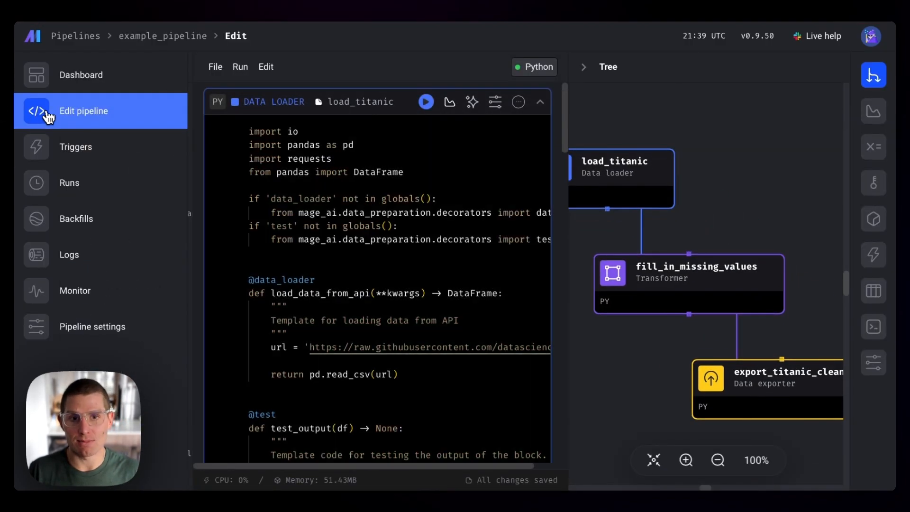
pyautogui.click(36, 111)
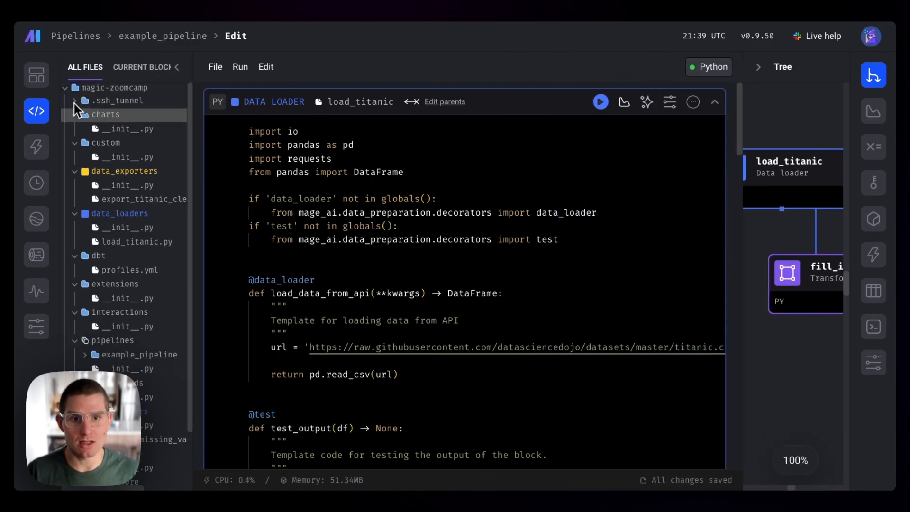
pyautogui.click(76, 114)
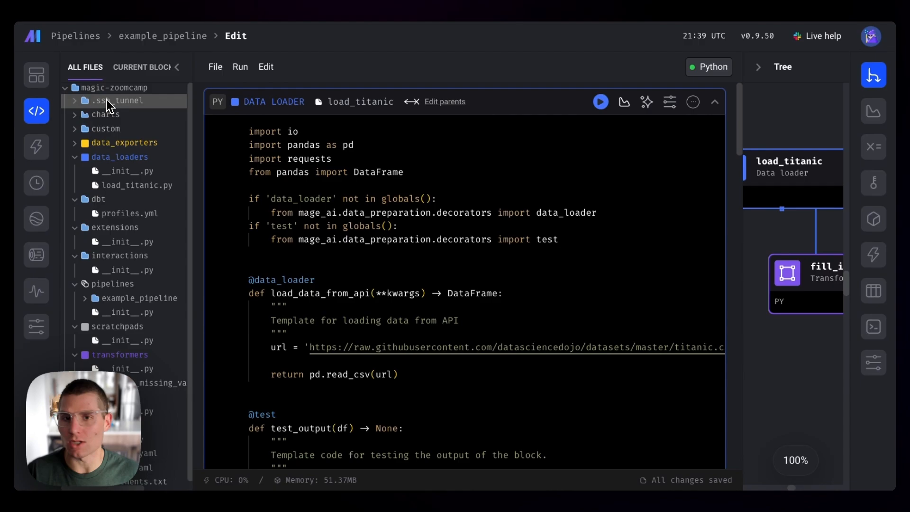
pyautogui.moveTo(151, 116)
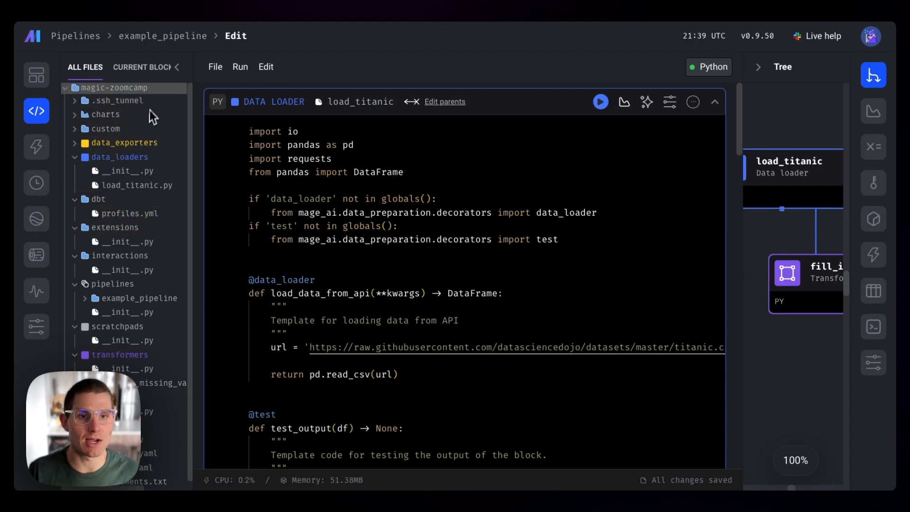
# Toggle between the current pipeline's blocks and the full file list, then hide the file panel to widen the code.
pyautogui.click(141, 67)
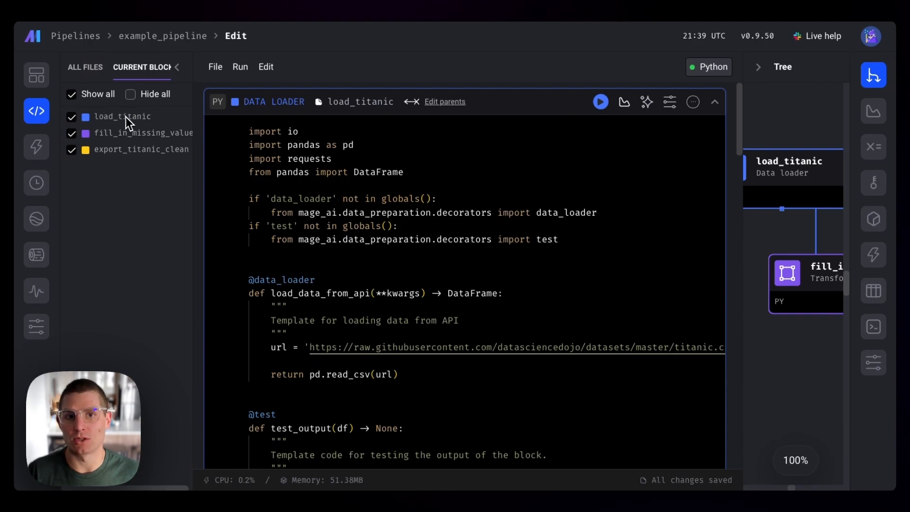
pyautogui.click(85, 67)
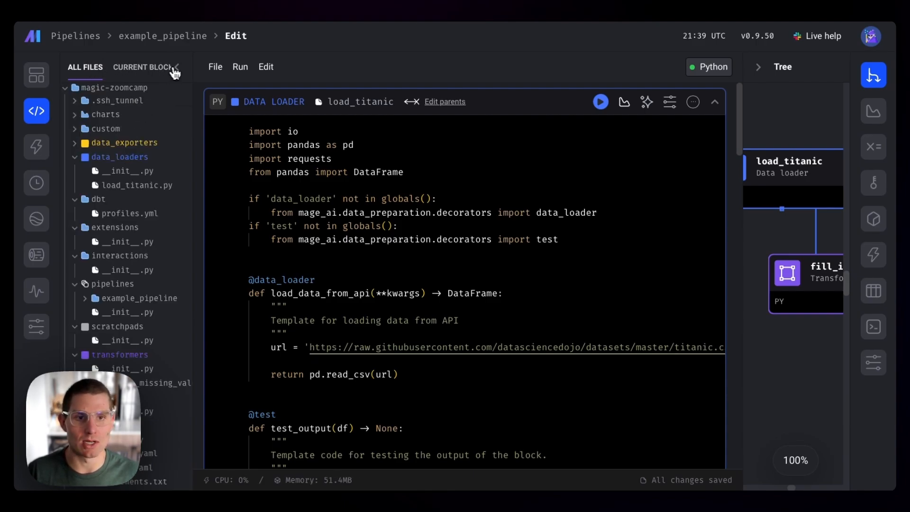
pyautogui.click(176, 69)
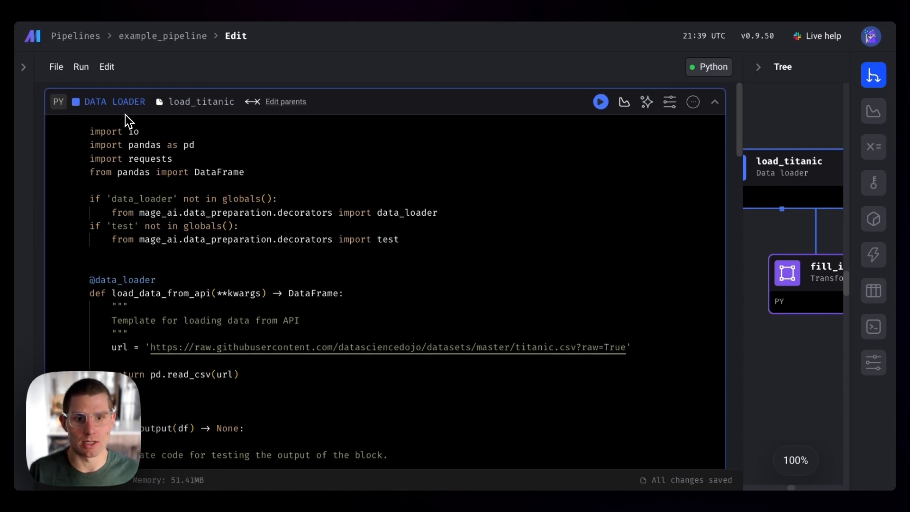
# Run the load_titanic loader and scroll through its passing test and previewed passenger rows.
pyautogui.scroll(-3)
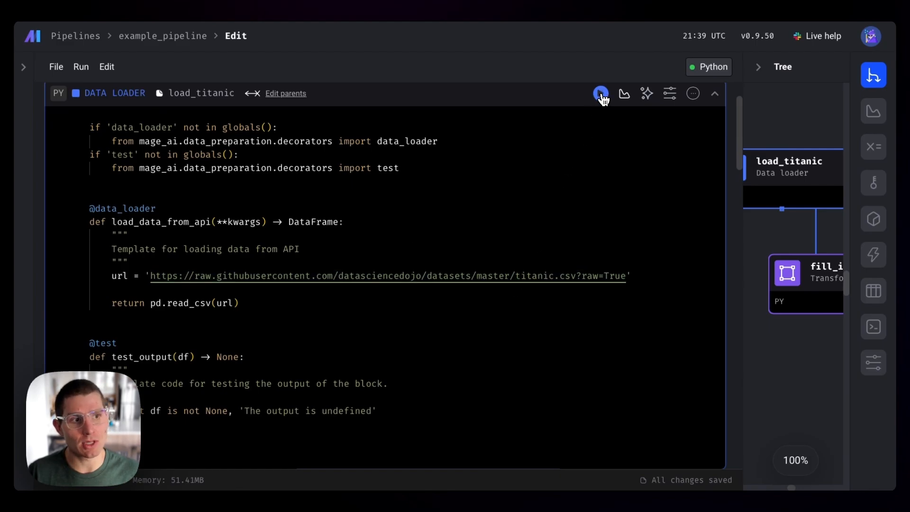
pyautogui.click(601, 94)
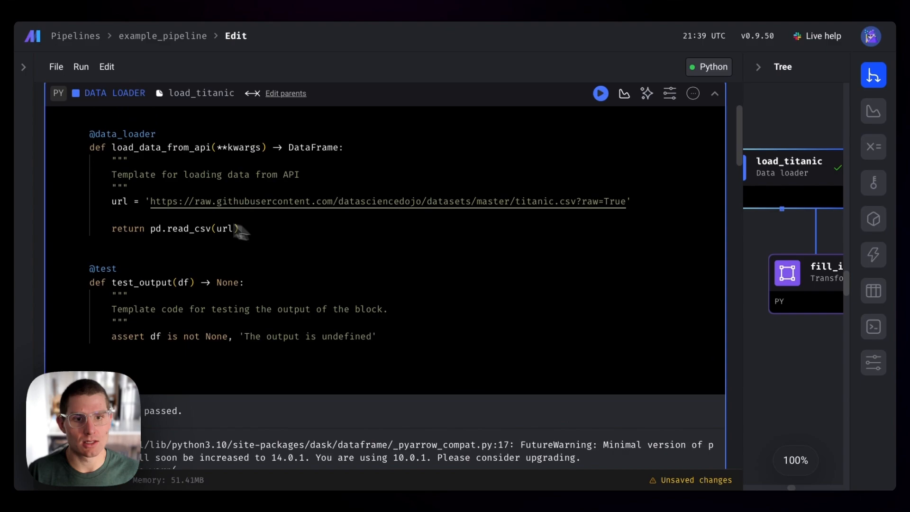
pyautogui.scroll(-3)
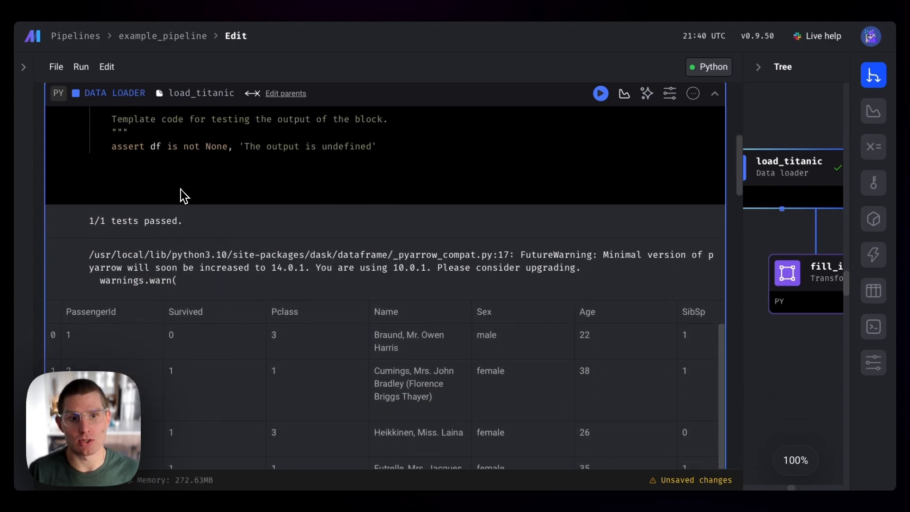
pyautogui.scroll(-3)
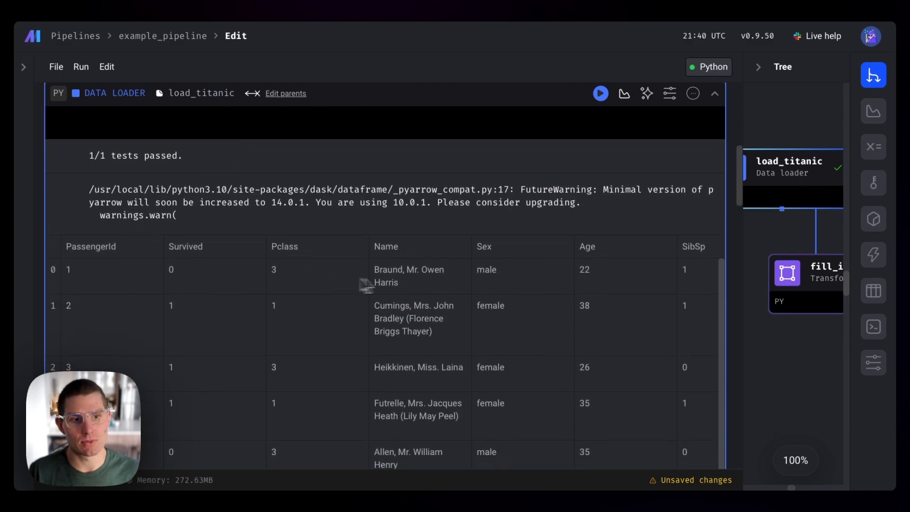
pyautogui.scroll(-3)
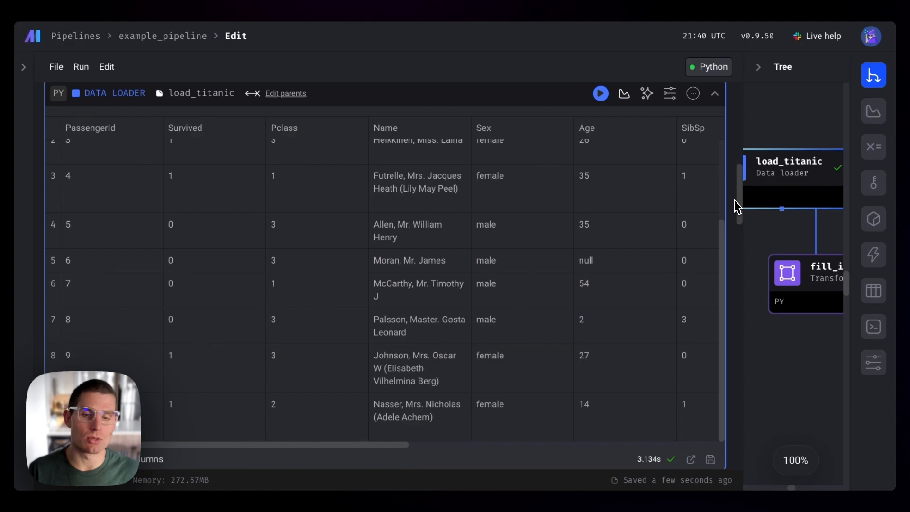
pyautogui.scroll(-3)
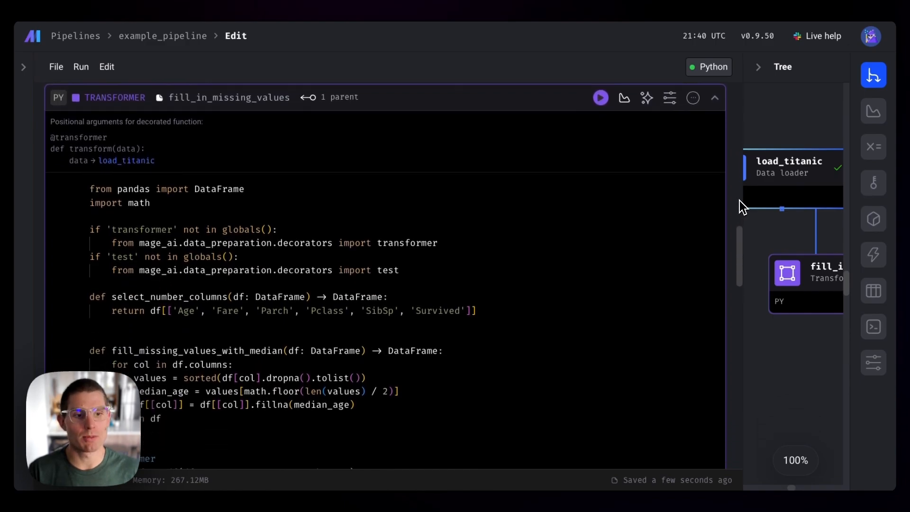
# Run the fill_in_missing_values transformer and review its 891-row, 6-column output and passing test.
pyautogui.scroll(-3)
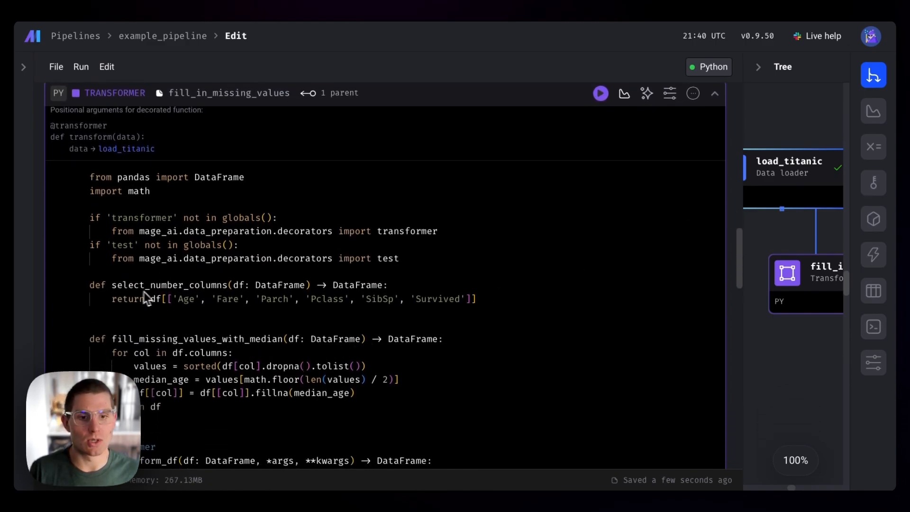
pyautogui.scroll(-3)
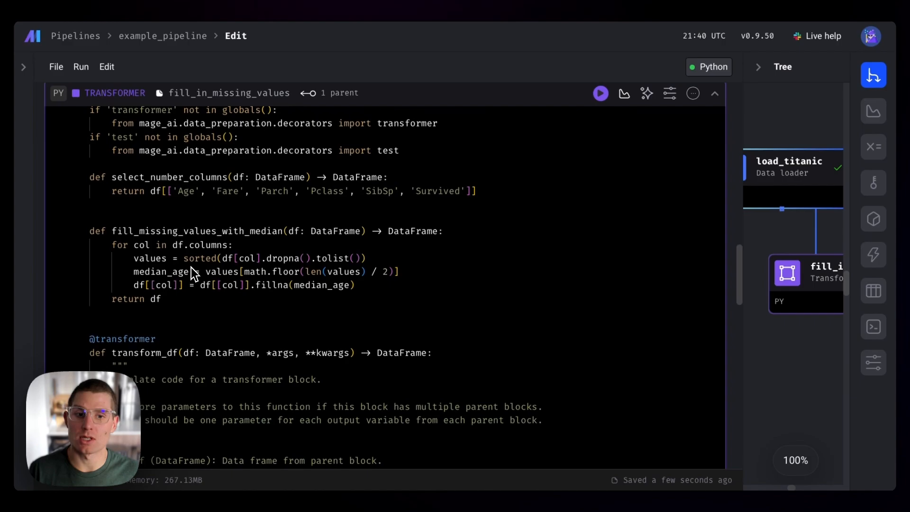
pyautogui.scroll(-3)
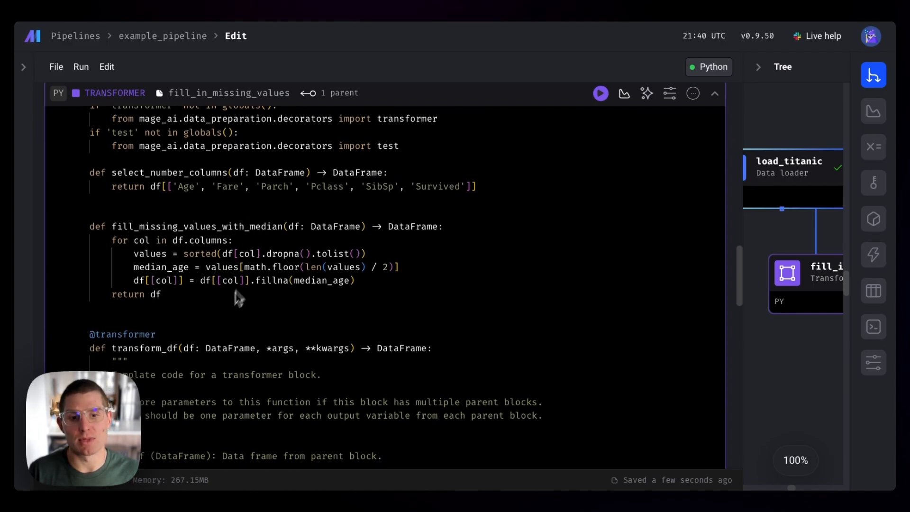
pyautogui.scroll(-3)
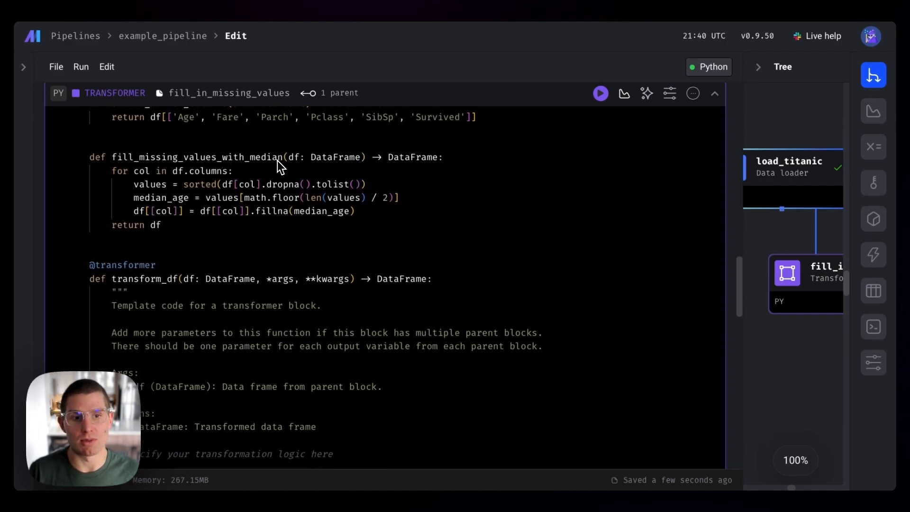
pyautogui.scroll(-3)
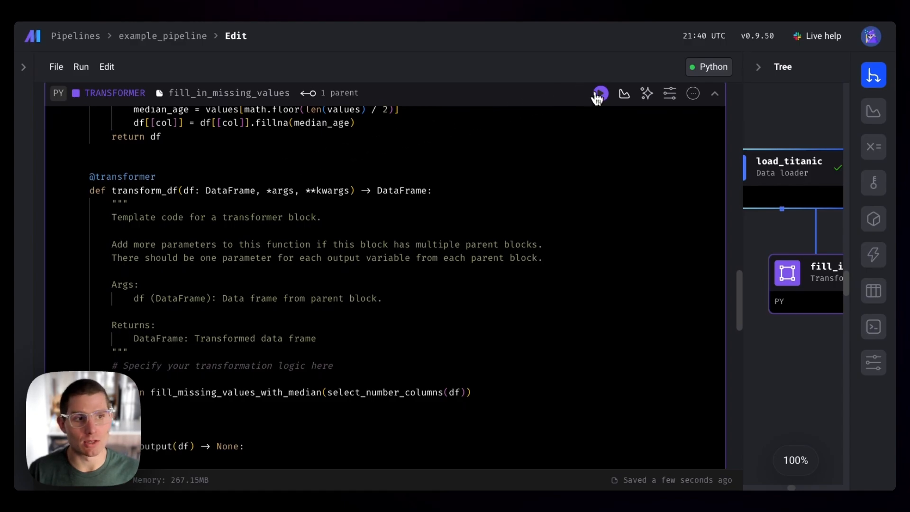
pyautogui.click(601, 94)
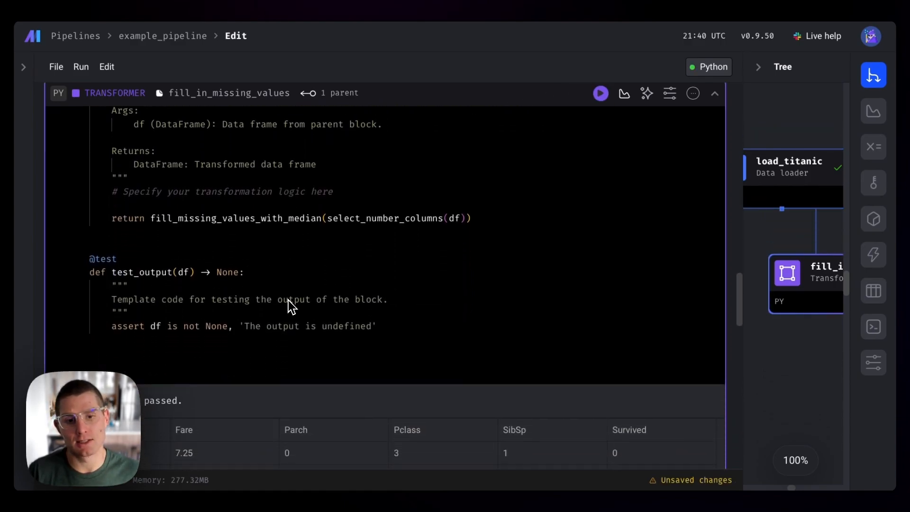
pyautogui.scroll(-3)
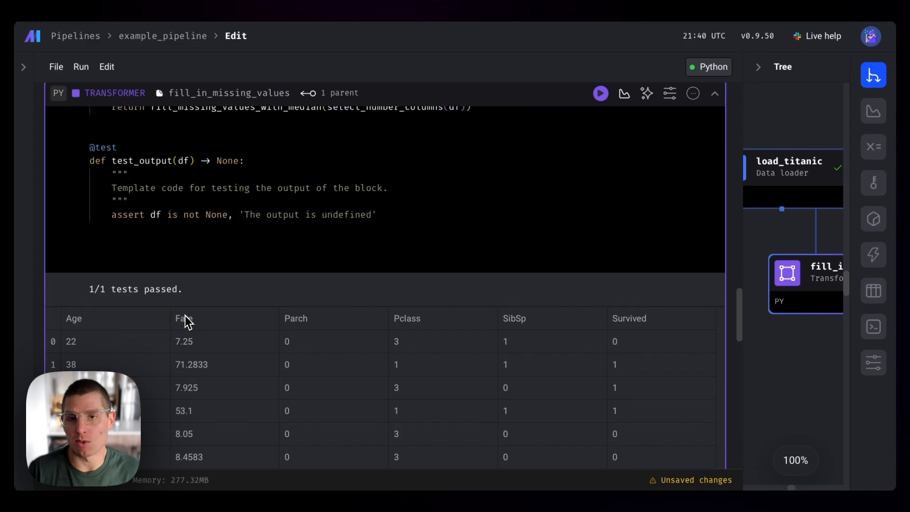
pyautogui.scroll(-3)
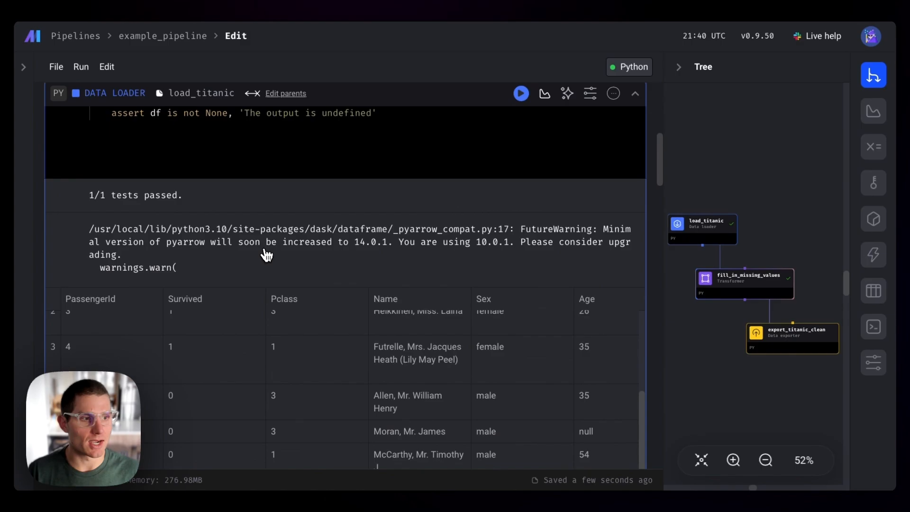
pyautogui.scroll(-3)
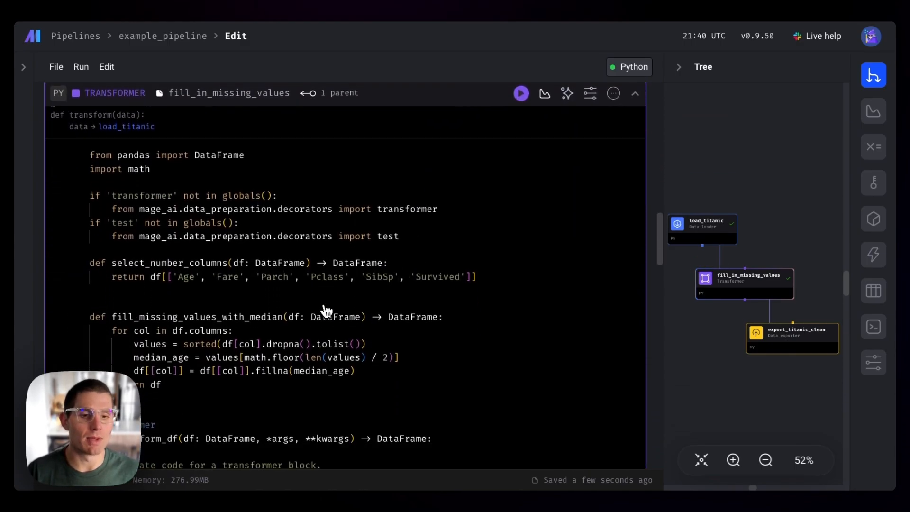
pyautogui.scroll(-3)
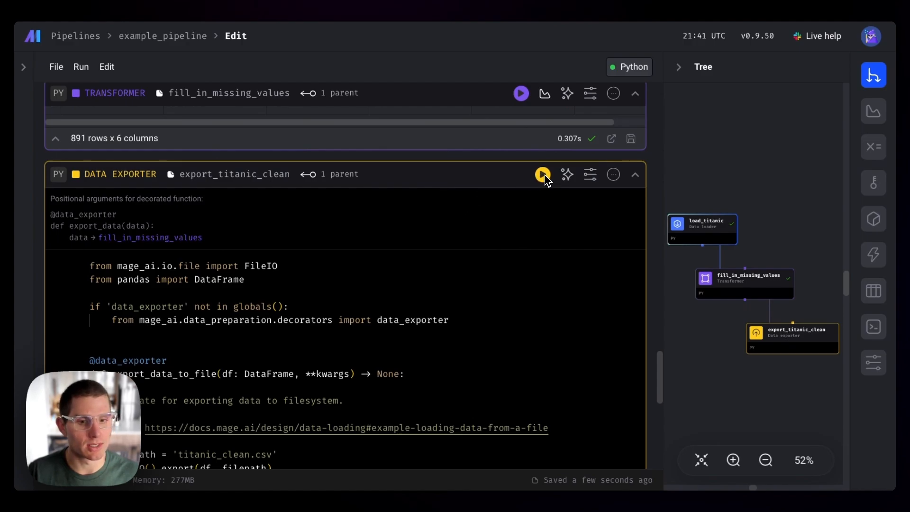
# Run the export_titanic_clean exporter so it writes titanic_clean.csv and completes.
pyautogui.click(541, 175)
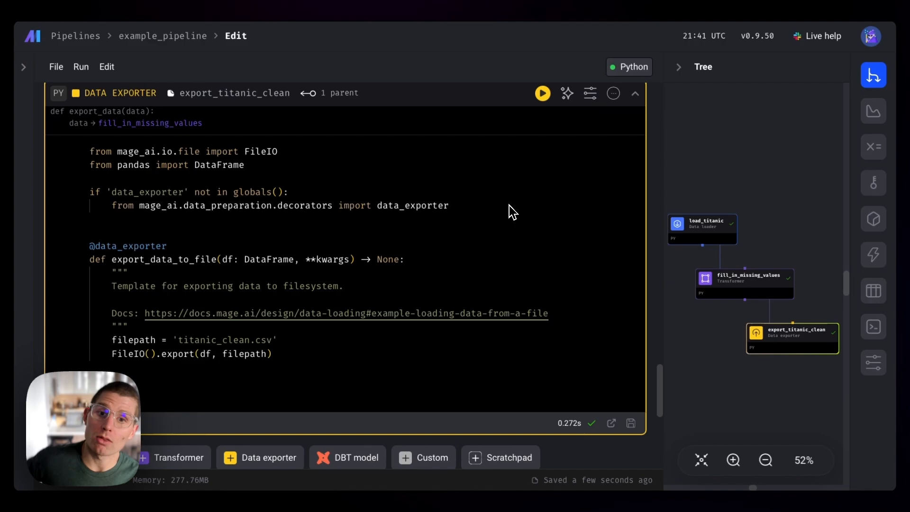
pyautogui.moveTo(545, 212)
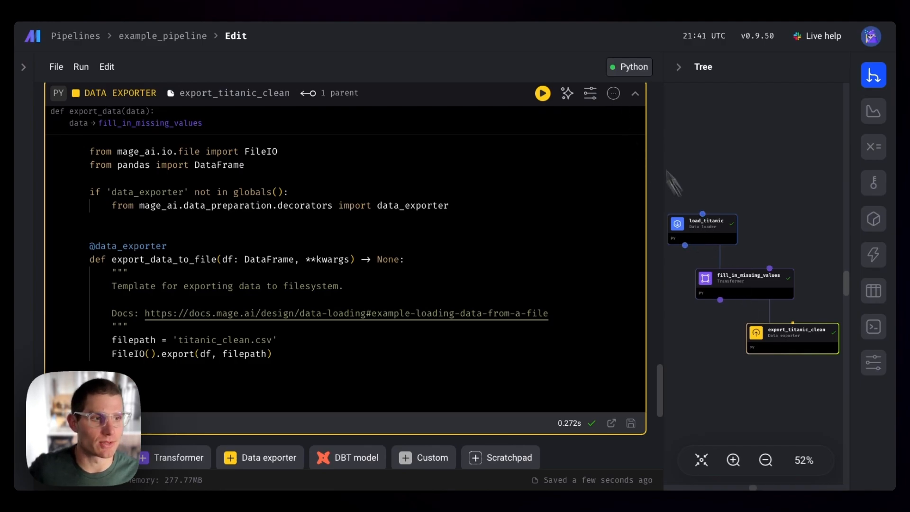
# Re-execute export_titanic_clean with all upstream blocks from its More actions menu so both tests pass.
pyautogui.click(613, 93)
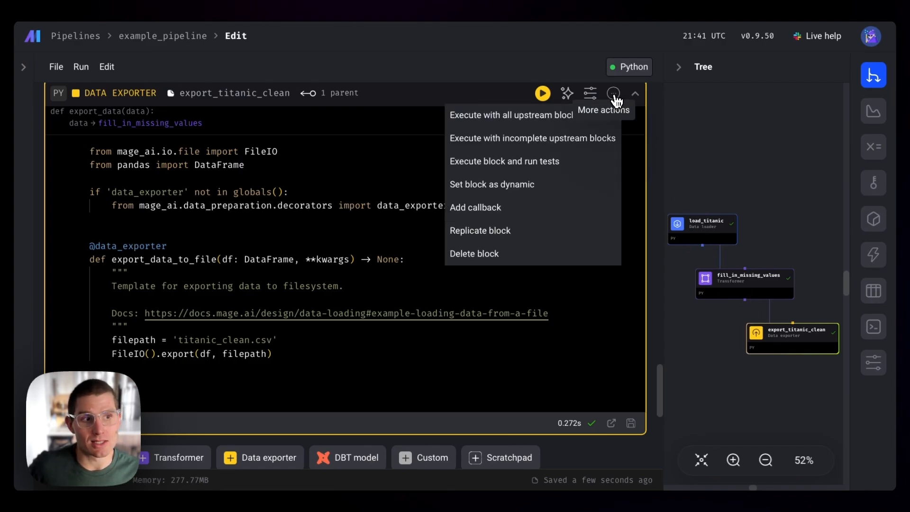
pyautogui.moveTo(514, 114)
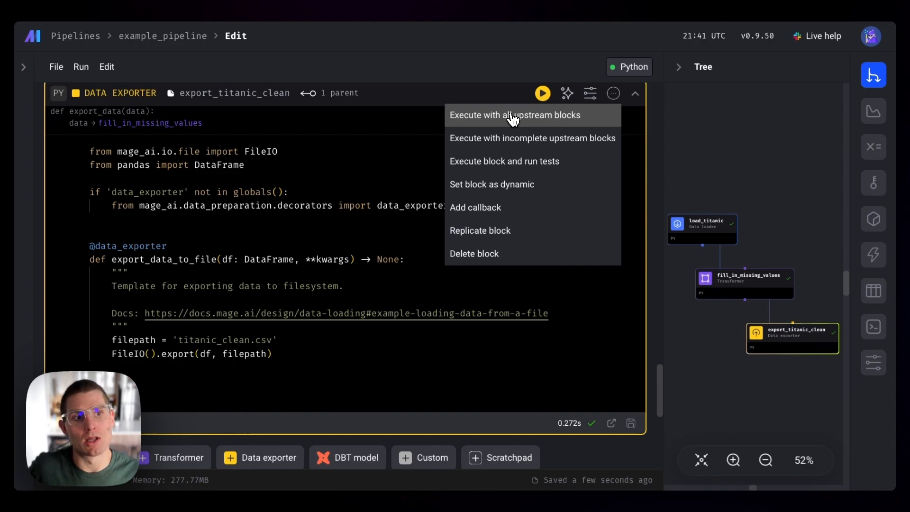
pyautogui.click(514, 114)
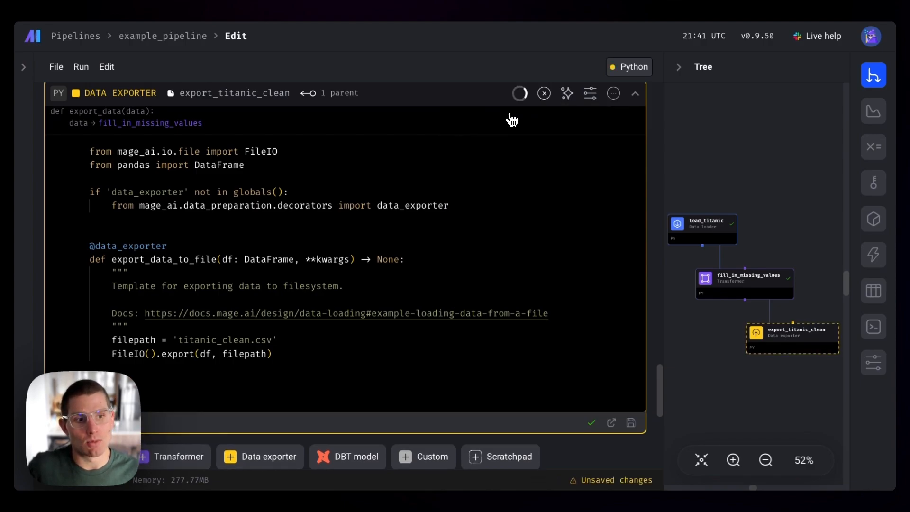
pyautogui.click(518, 93)
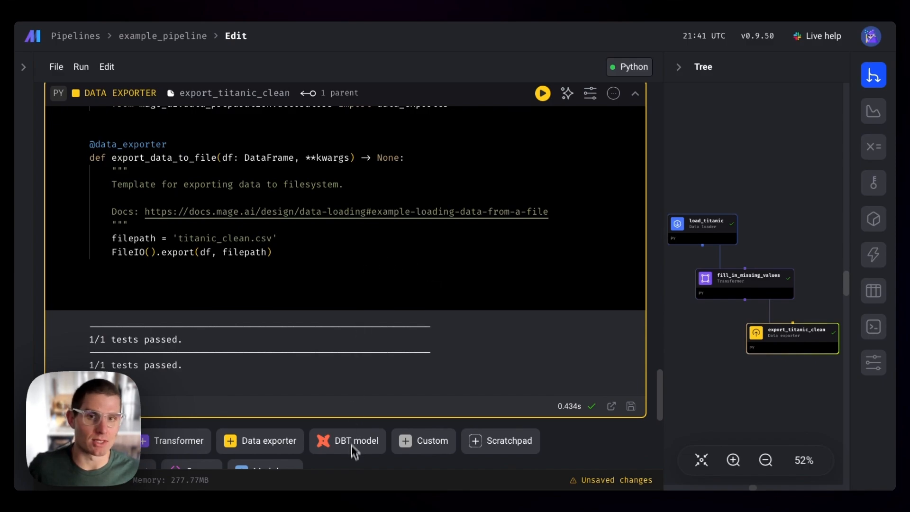
pyautogui.moveTo(548, 143)
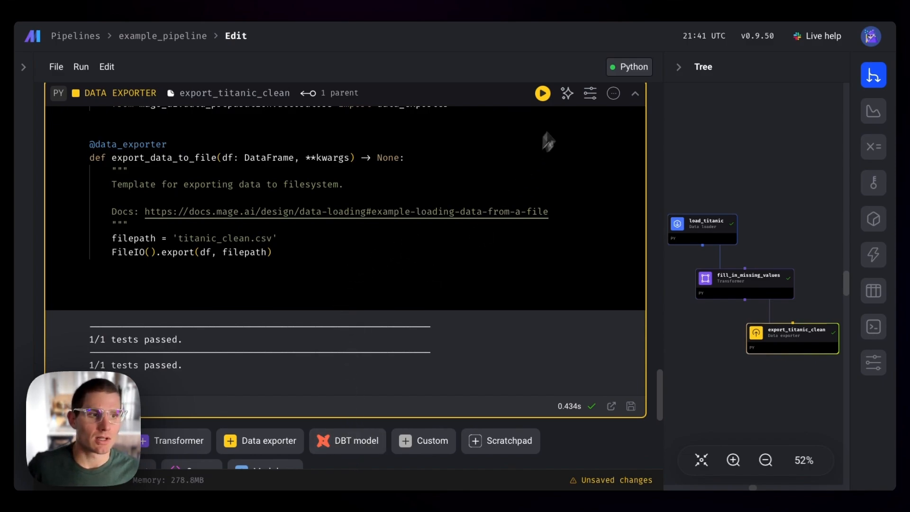
pyautogui.moveTo(307, 265)
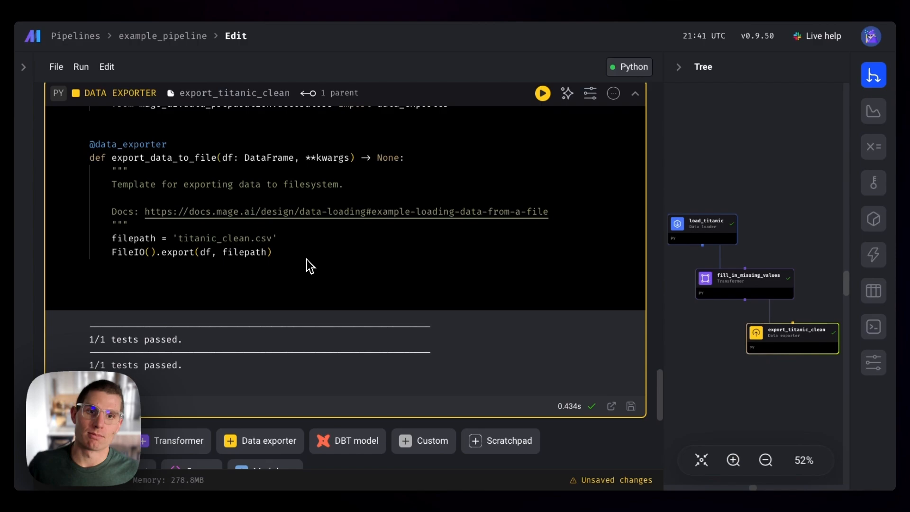
pyautogui.moveTo(306, 266)
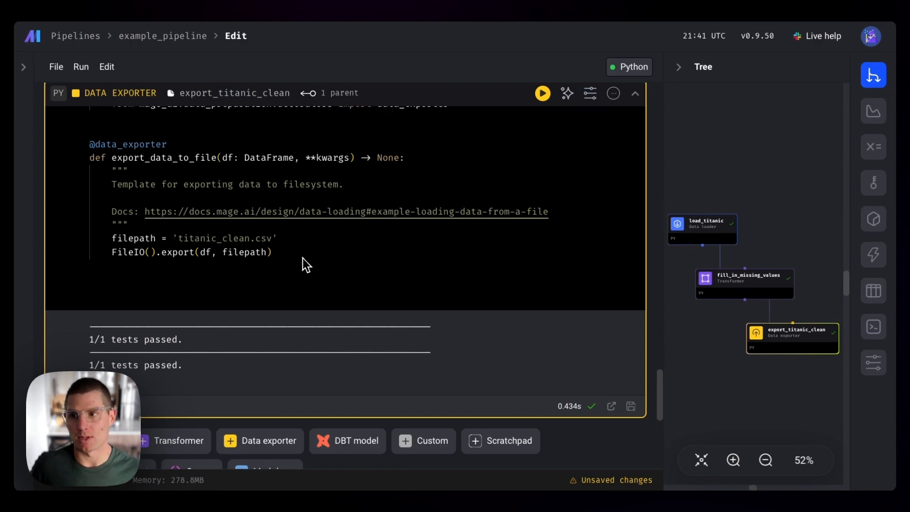
pyautogui.moveTo(97, 88)
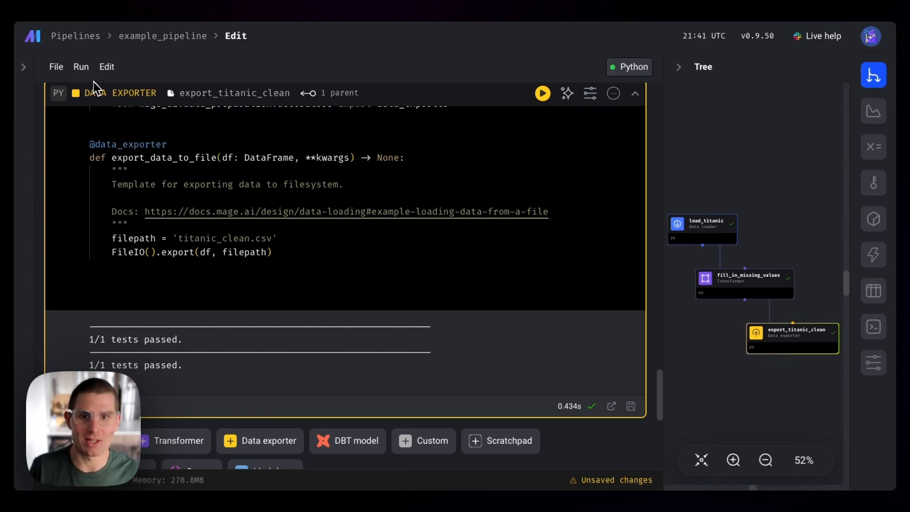